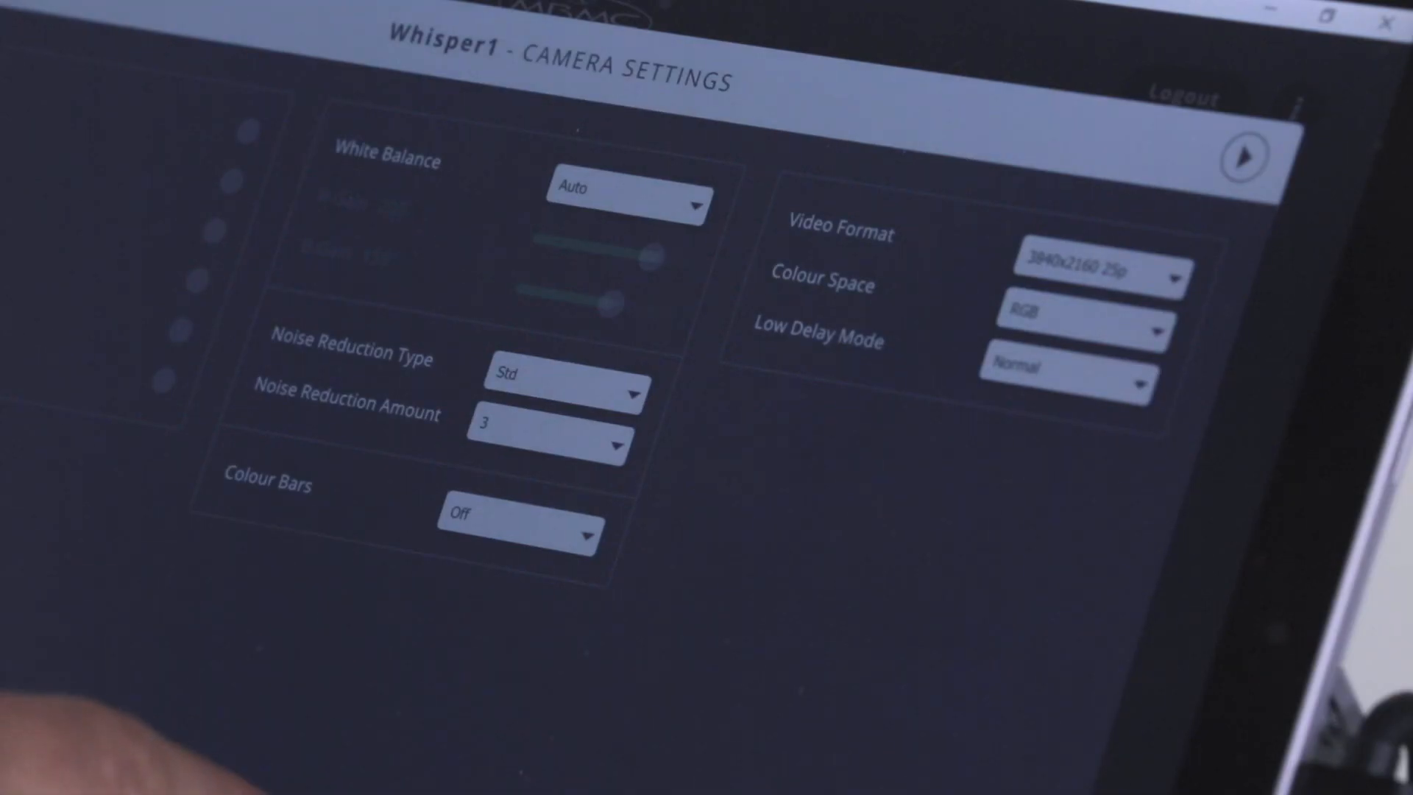
Step: Change the White Balance mode in Whisper1's camera settings and return to the live view
click(626, 198)
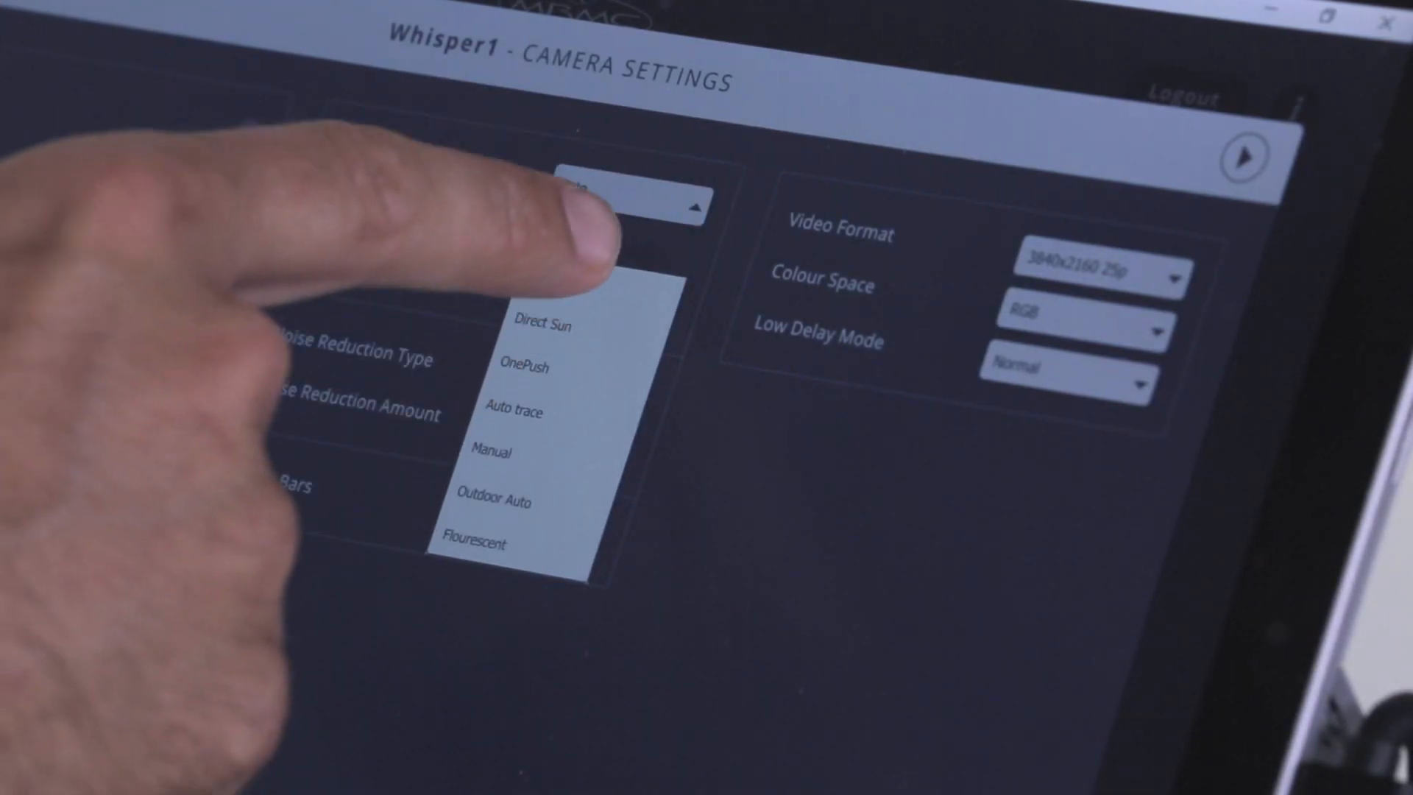
click(613, 203)
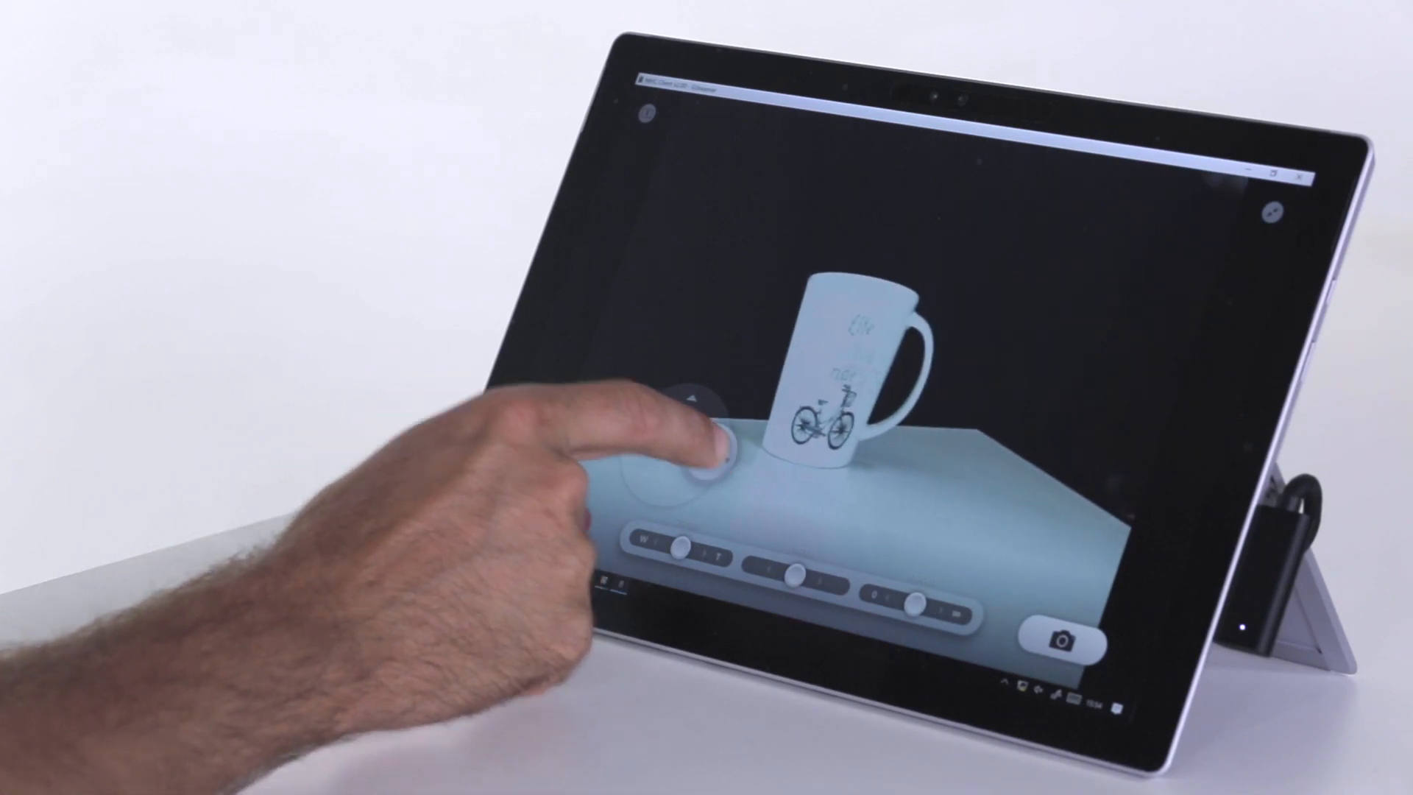
Step: Reopen Whisper1's camera settings, showing Bulb white balance, 1920x1080 50p video and YUV colour
click(698, 459)
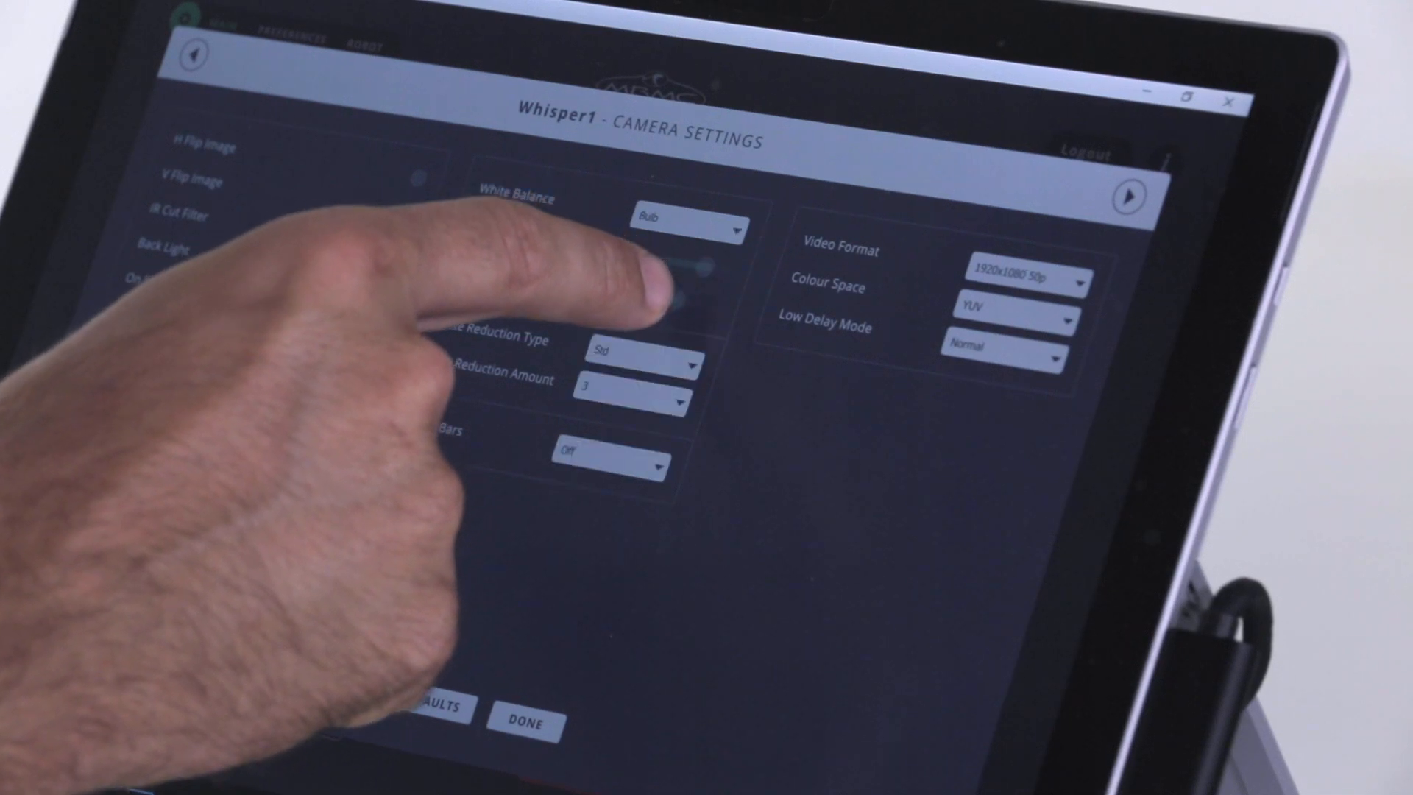
Step: Show Whisper1's preferences with pan 49%, tilt 51%, focus 24%, zoom 46%, iris 55% speeds
click(1023, 279)
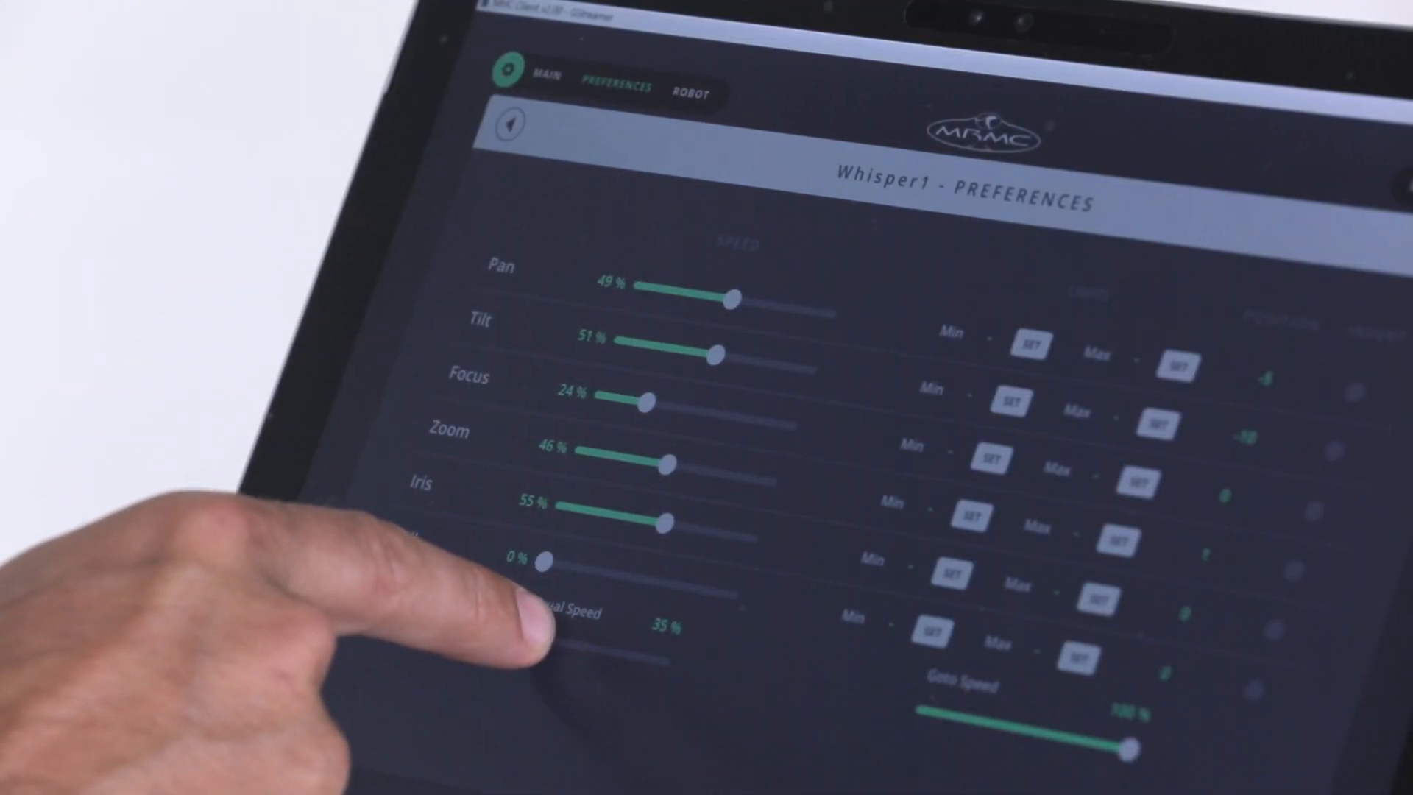
Step: Return to the main screen with head tabs 1 and 2 and the preset grid
click(546, 75)
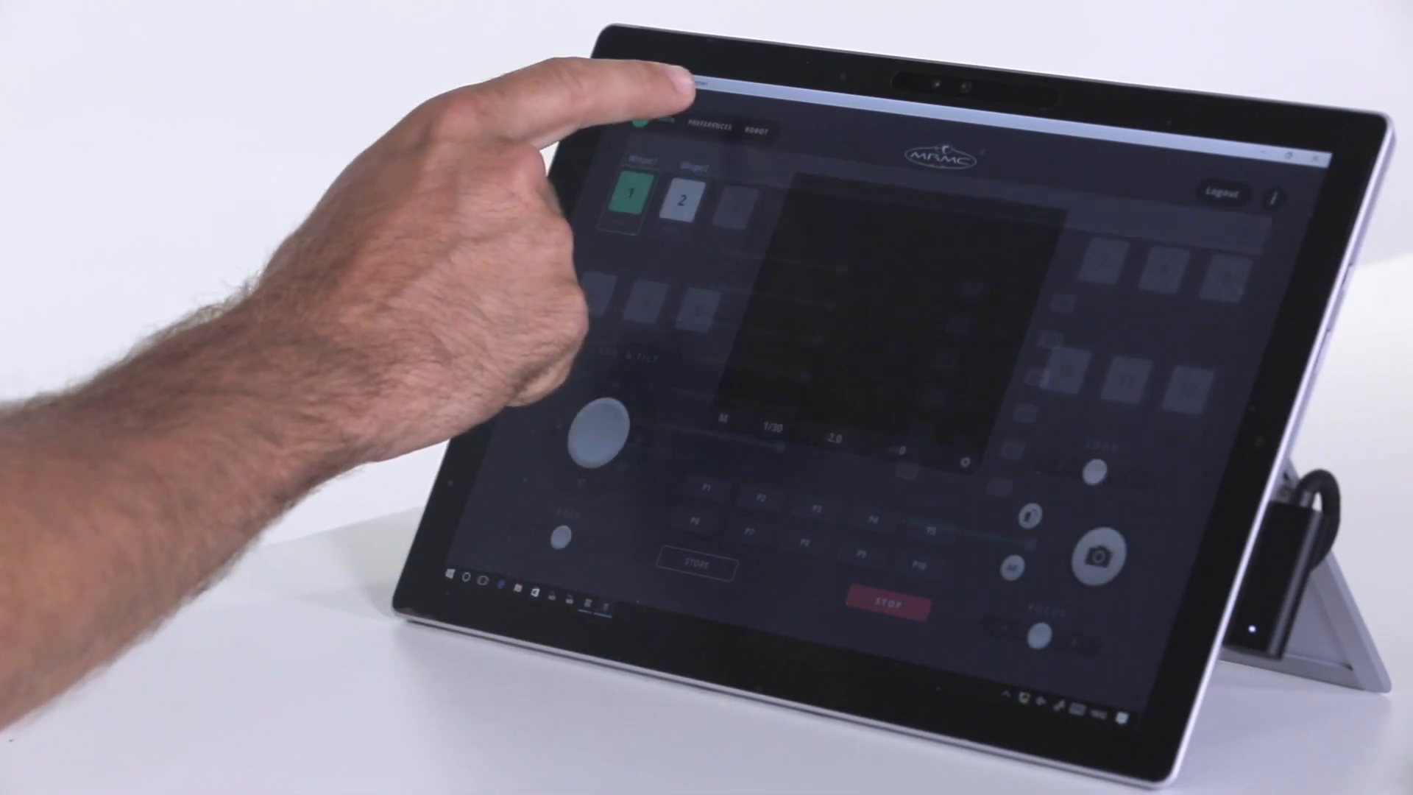
Step: Select head button 2 to switch control to Whisper2
click(710, 128)
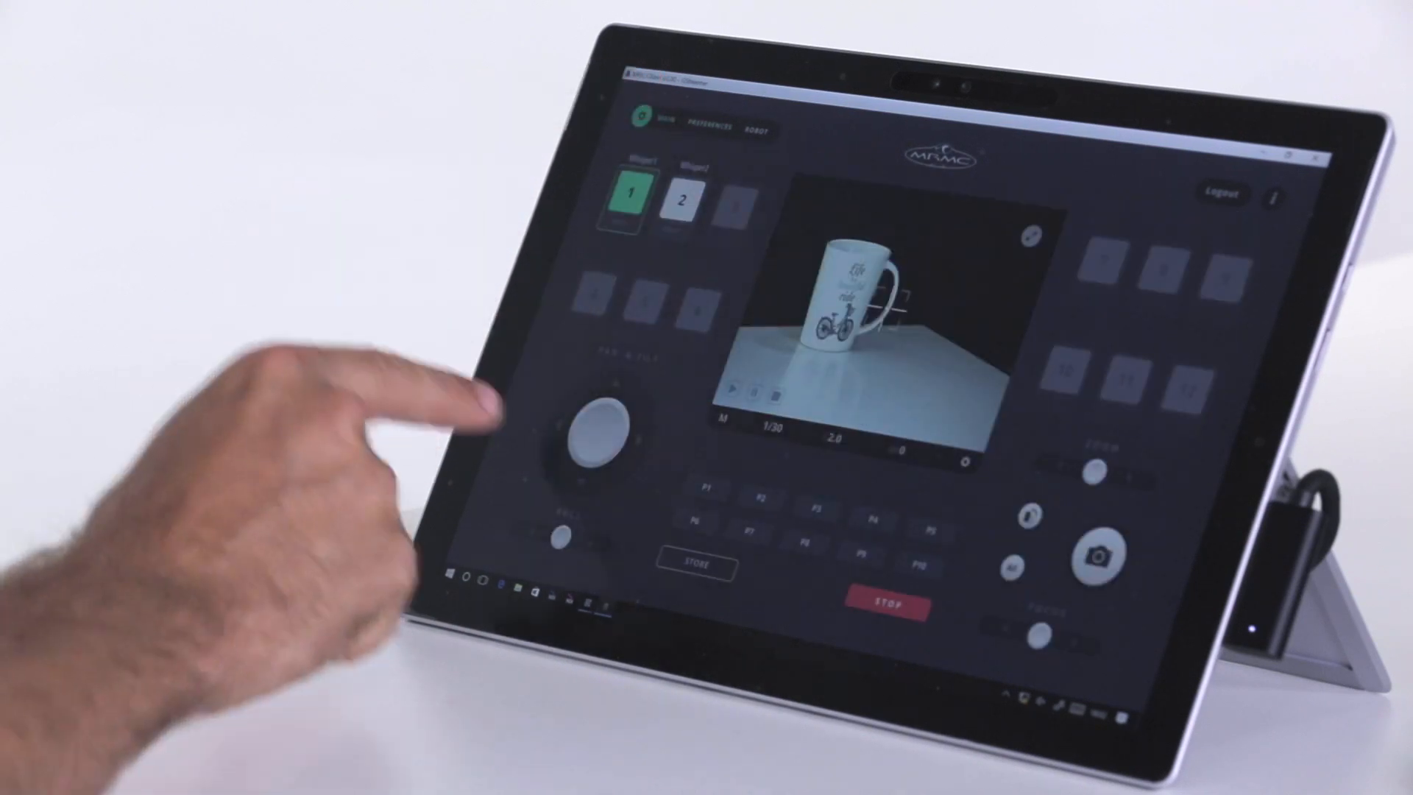
click(710, 129)
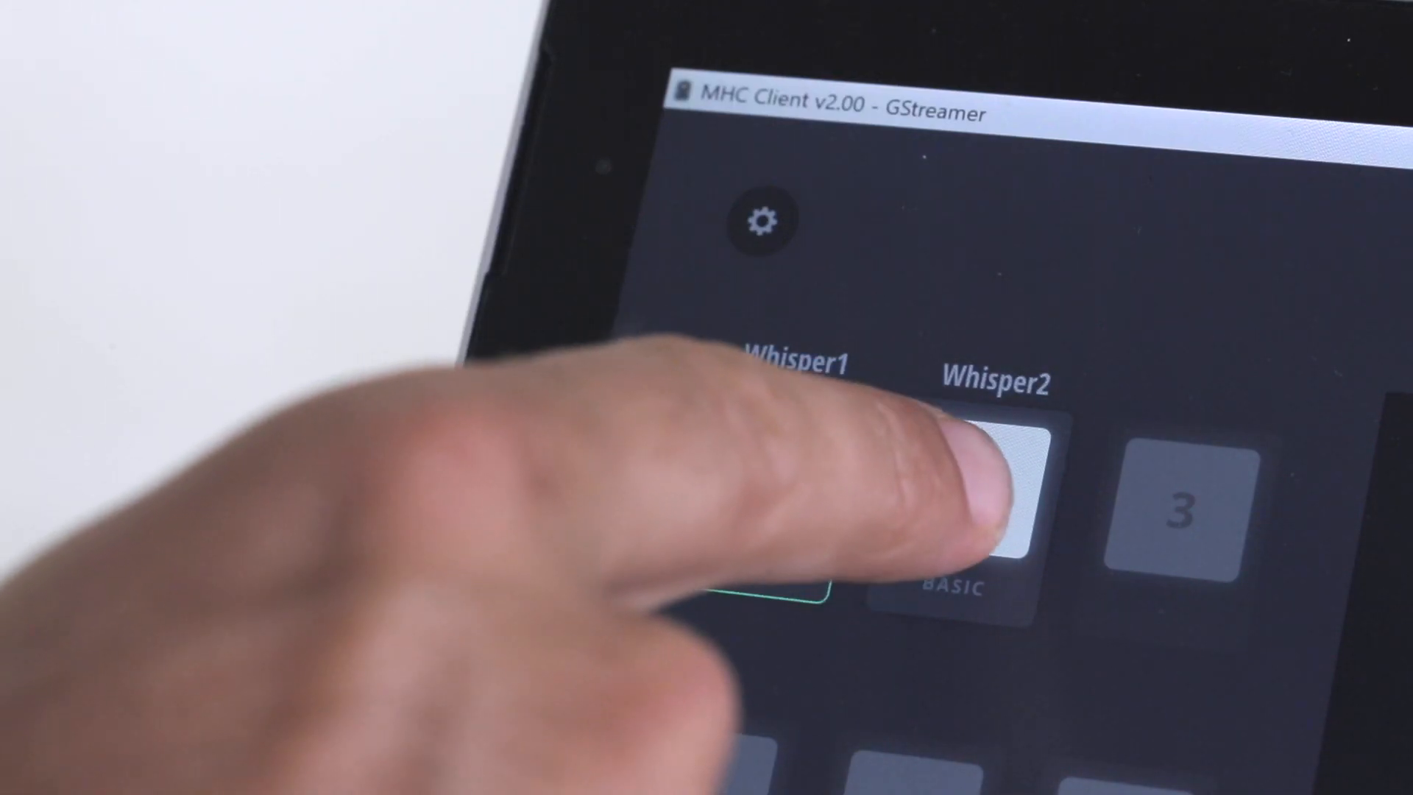
Step: Reach Whisper1 preferences with 100% speeds, pan limits -6.1 to -2.8, and pan and focus inverted
click(963, 500)
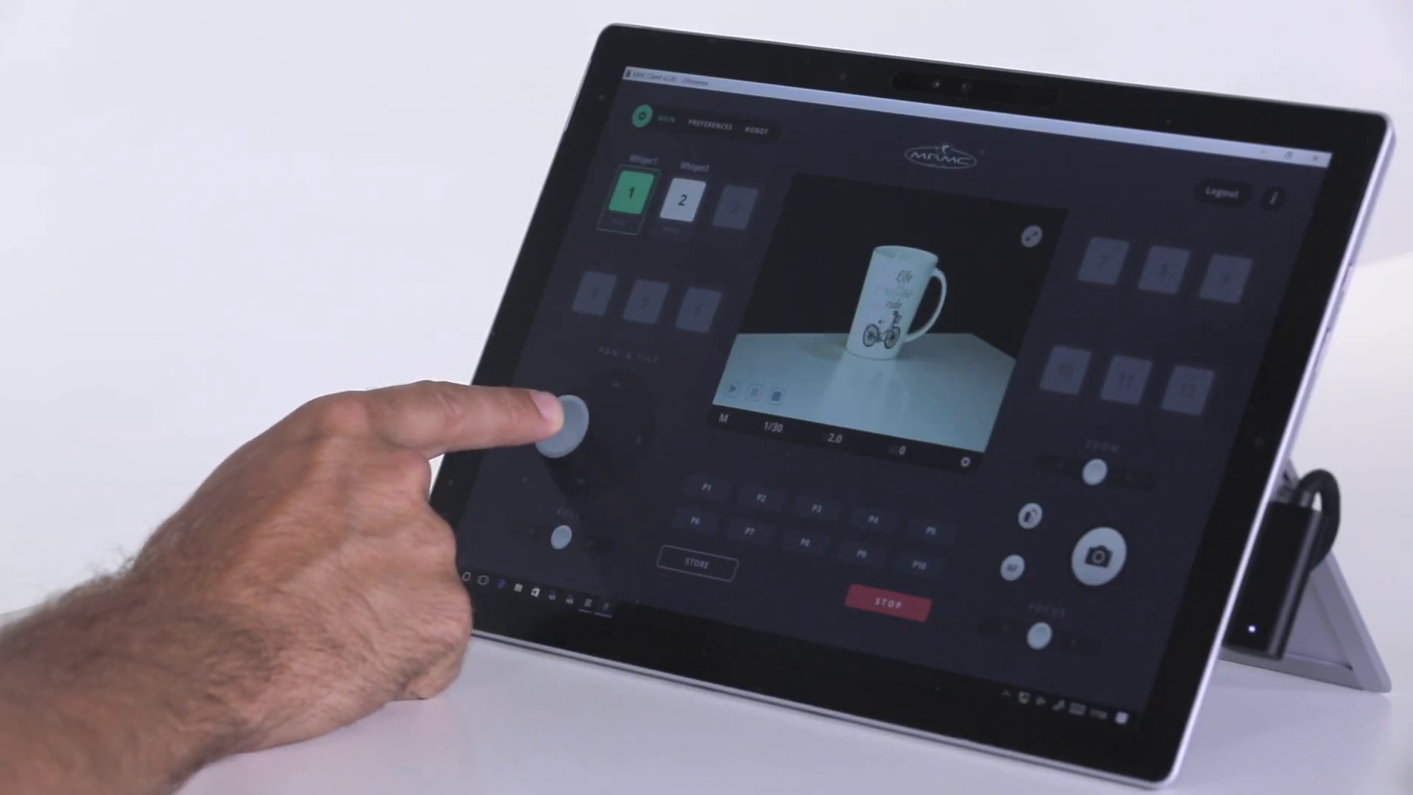
click(711, 128)
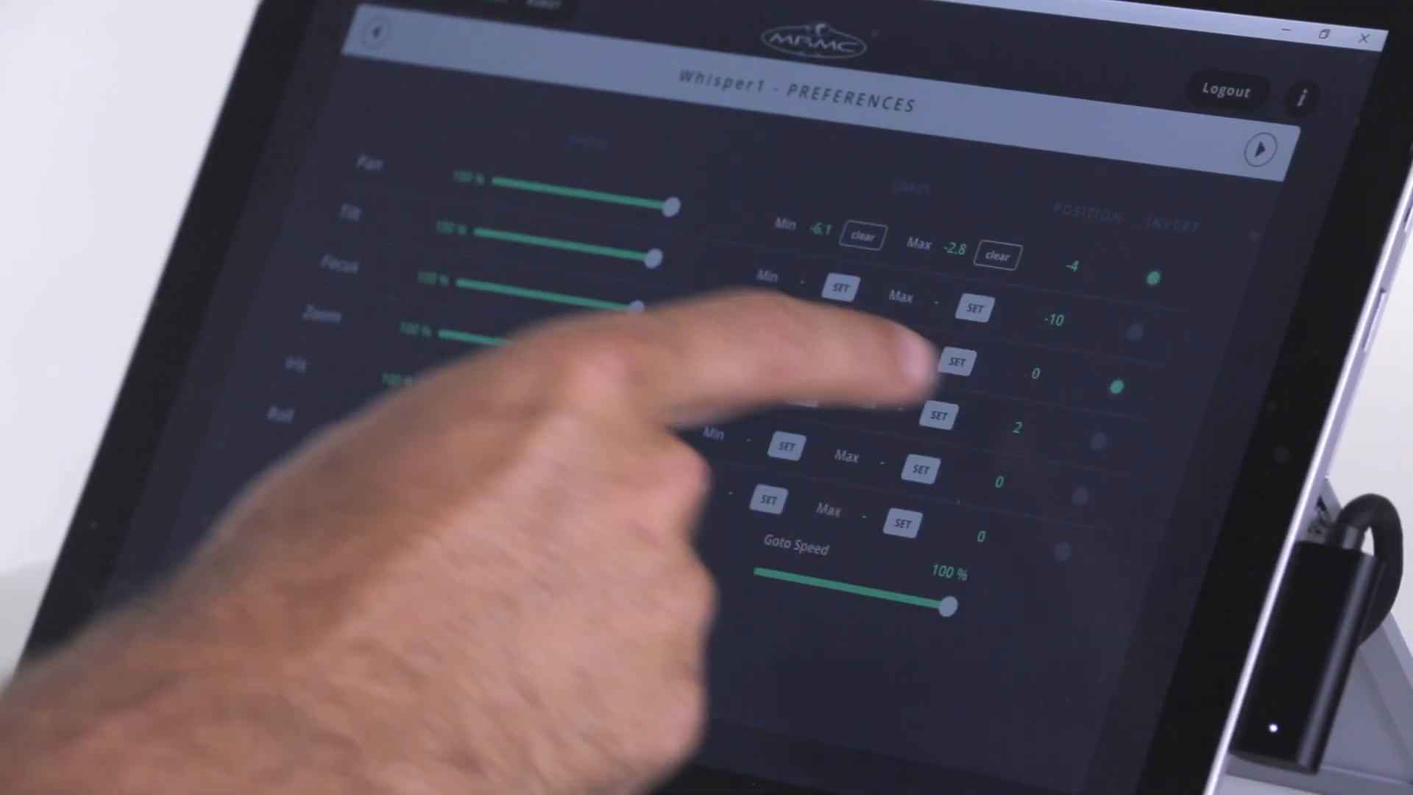